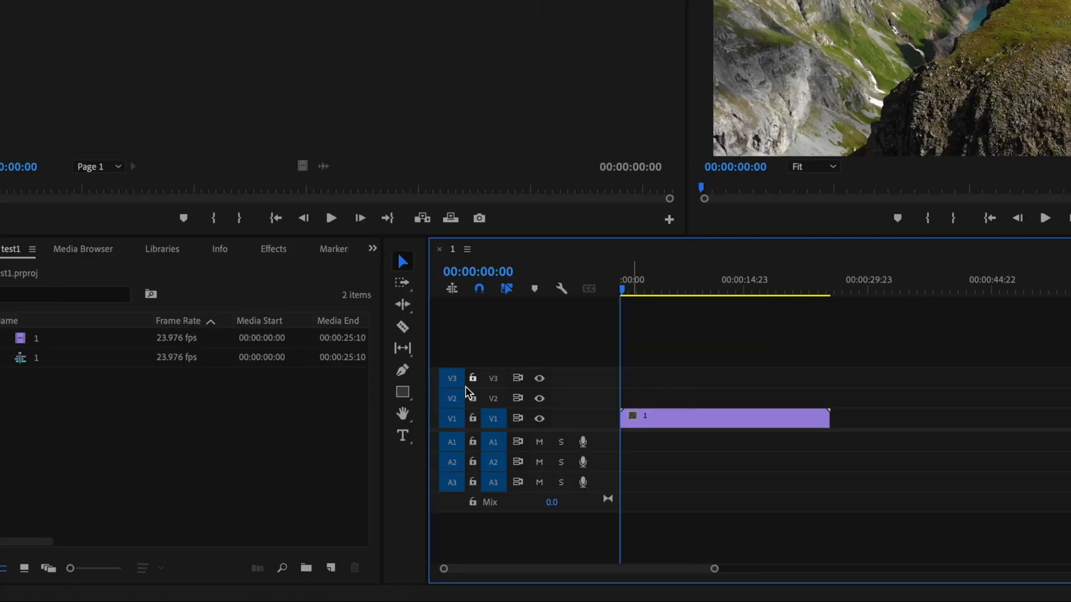
mouse_move(402, 436)
type("TEXT")
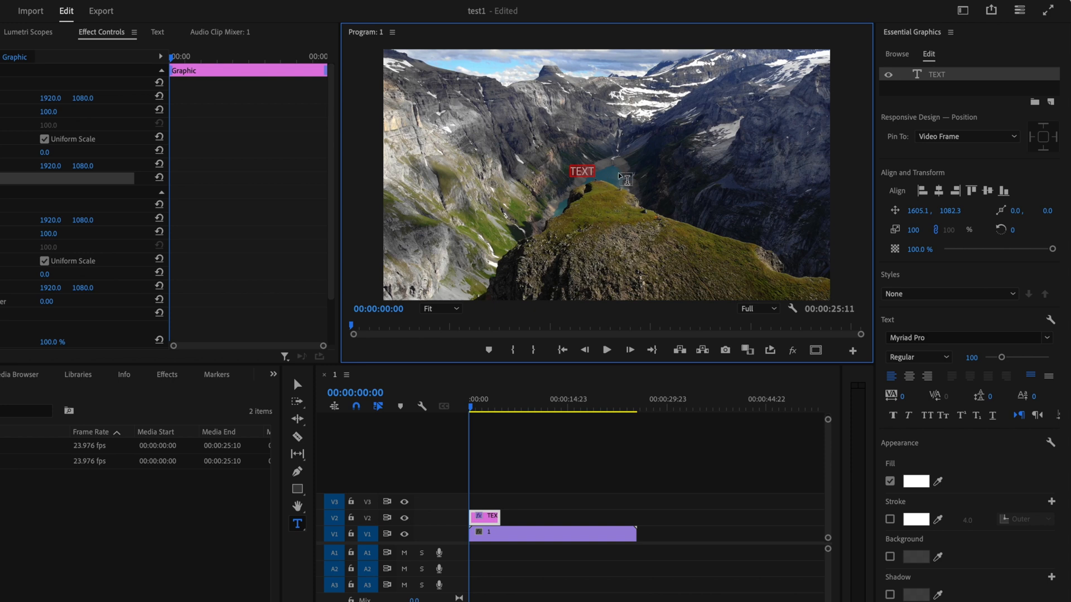
mouse_move(570, 261)
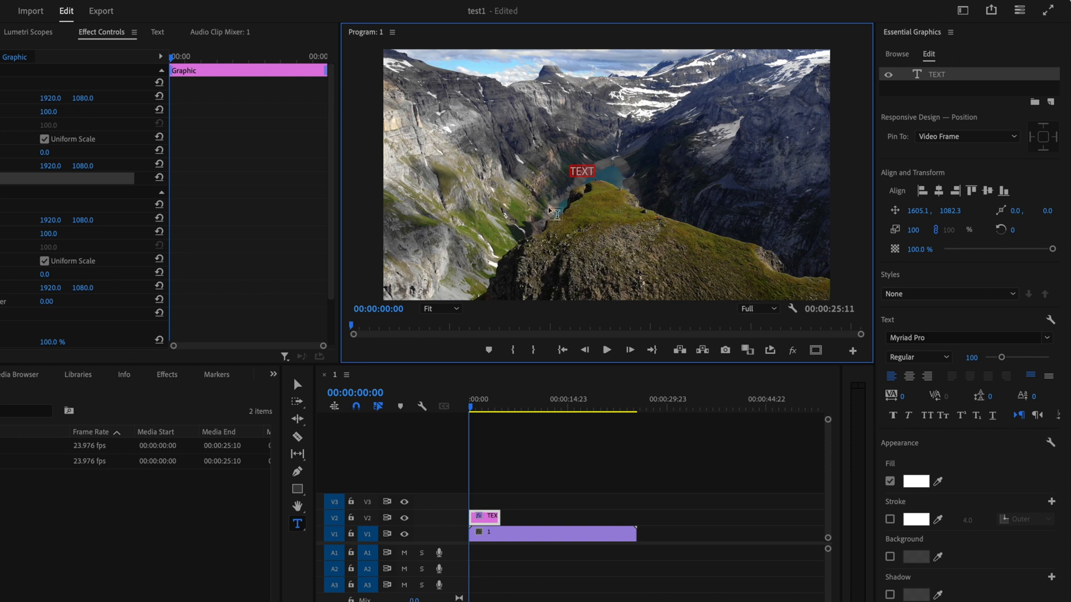
mouse_move(632, 183)
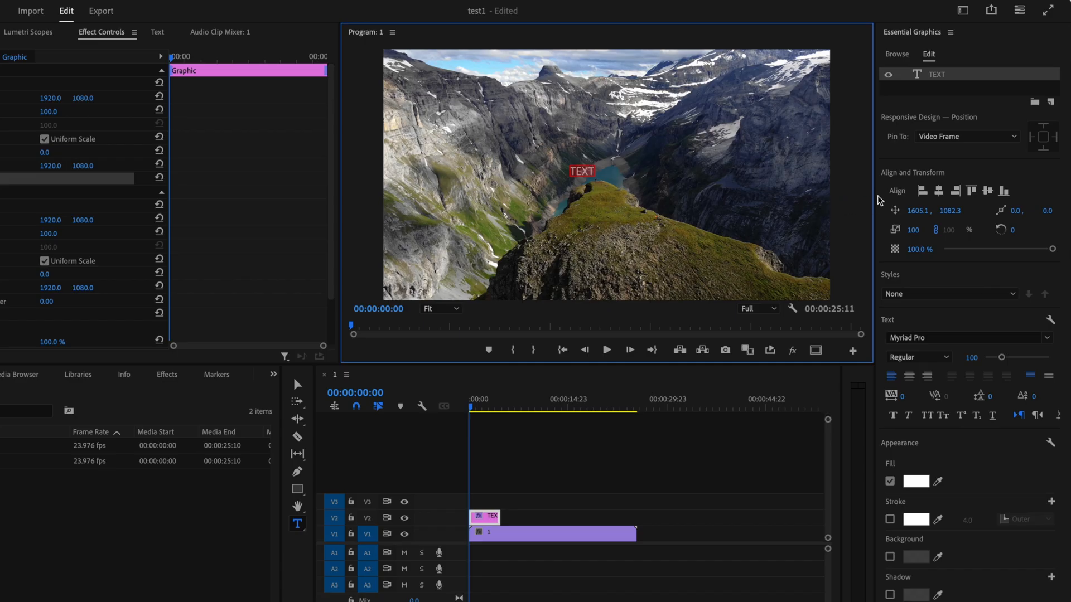
mouse_move(939, 191)
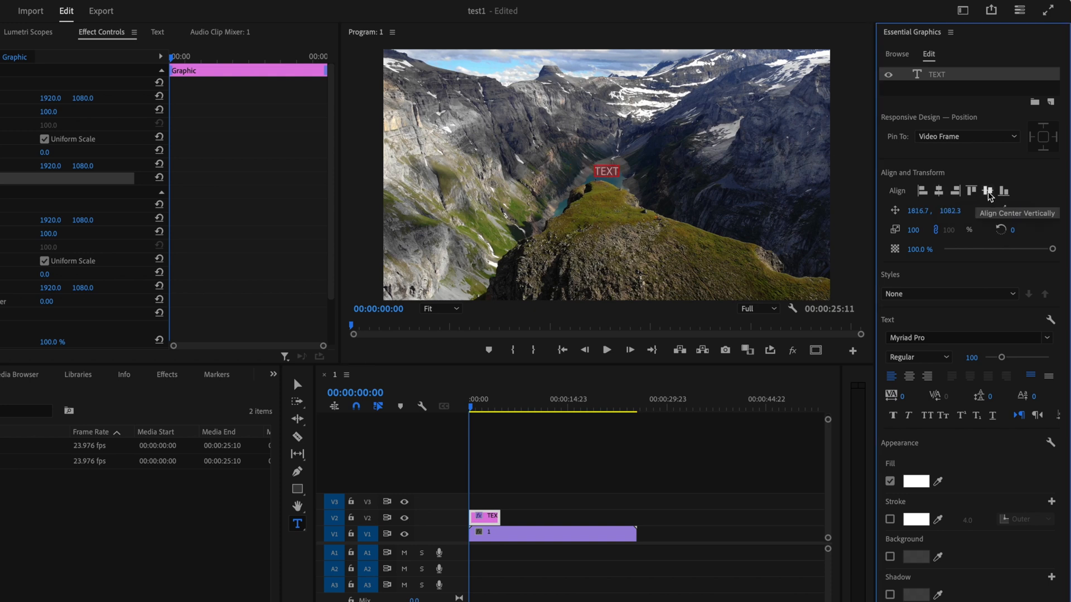
- Align the TEXT title to the vertical center of the mountain footage frame
left_click(987, 190)
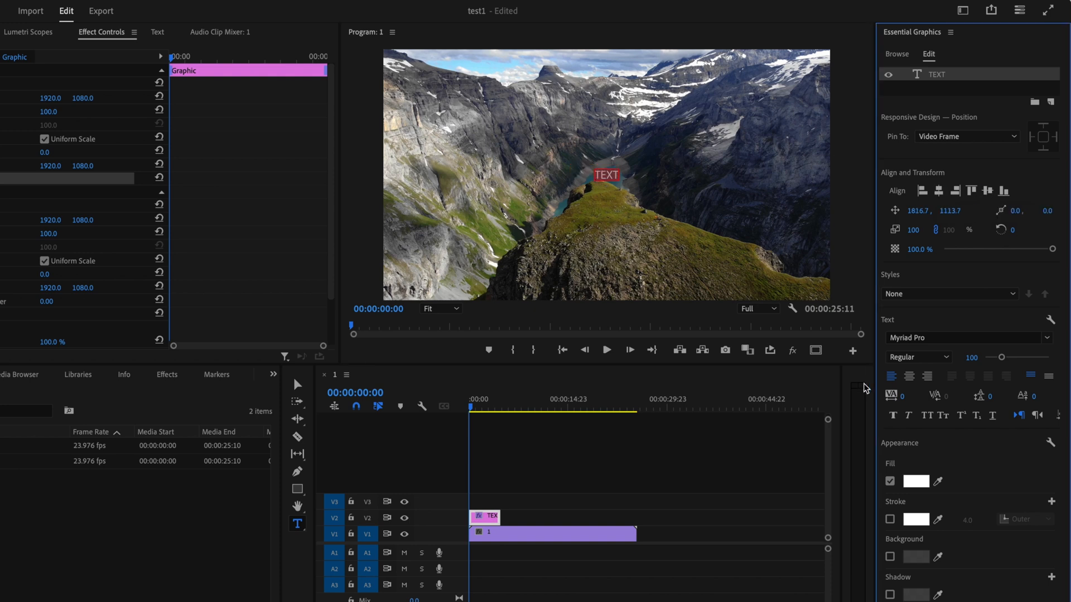
mouse_move(909, 377)
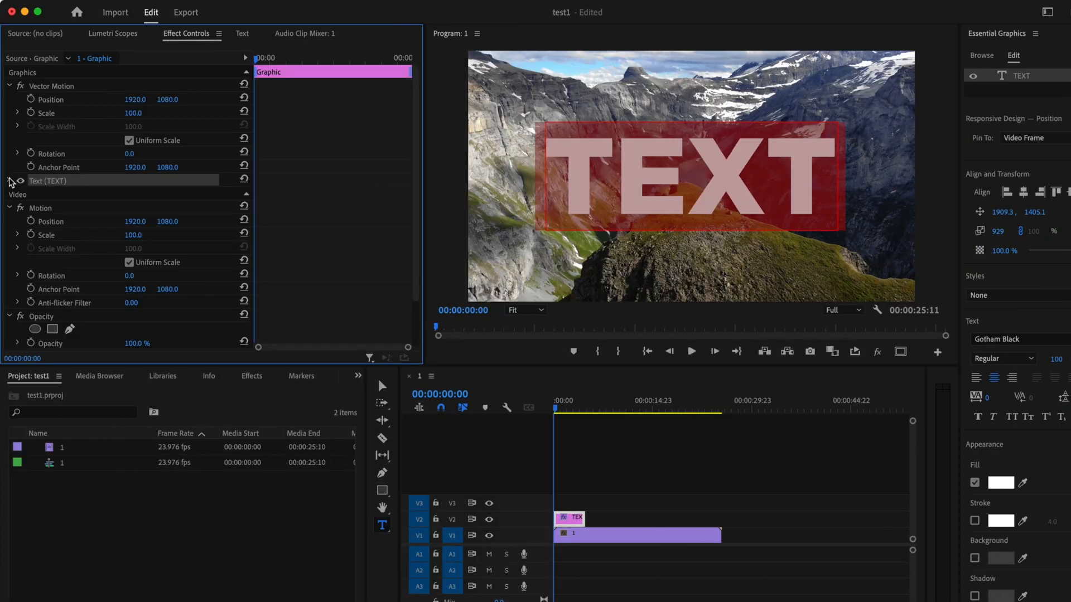
- Expand the Text (TEXT) entry in Effect Controls to review Source Text properties
left_click(10, 180)
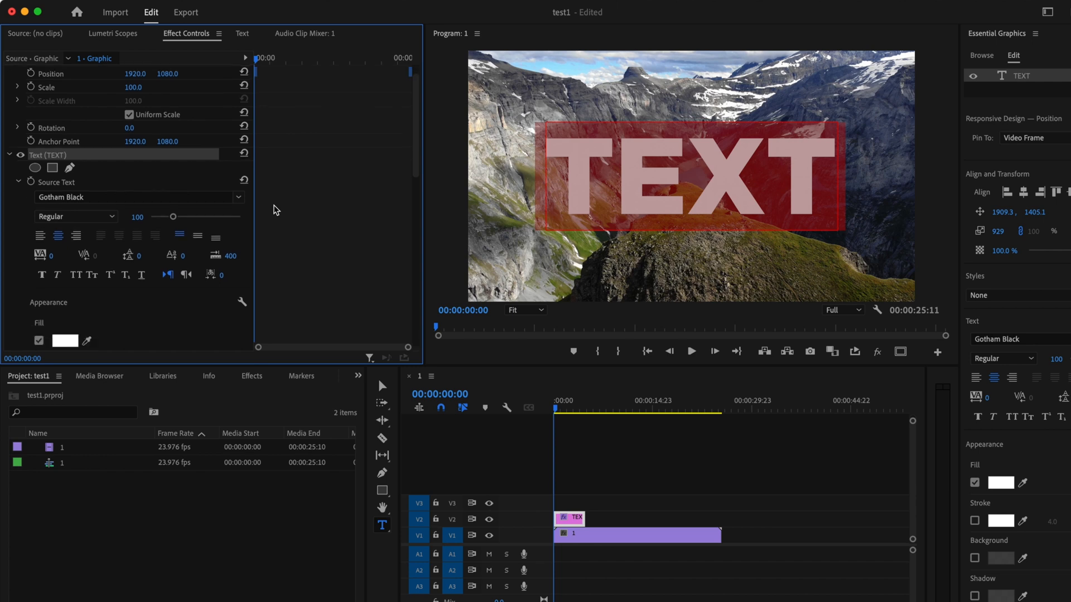
scroll("down", 3)
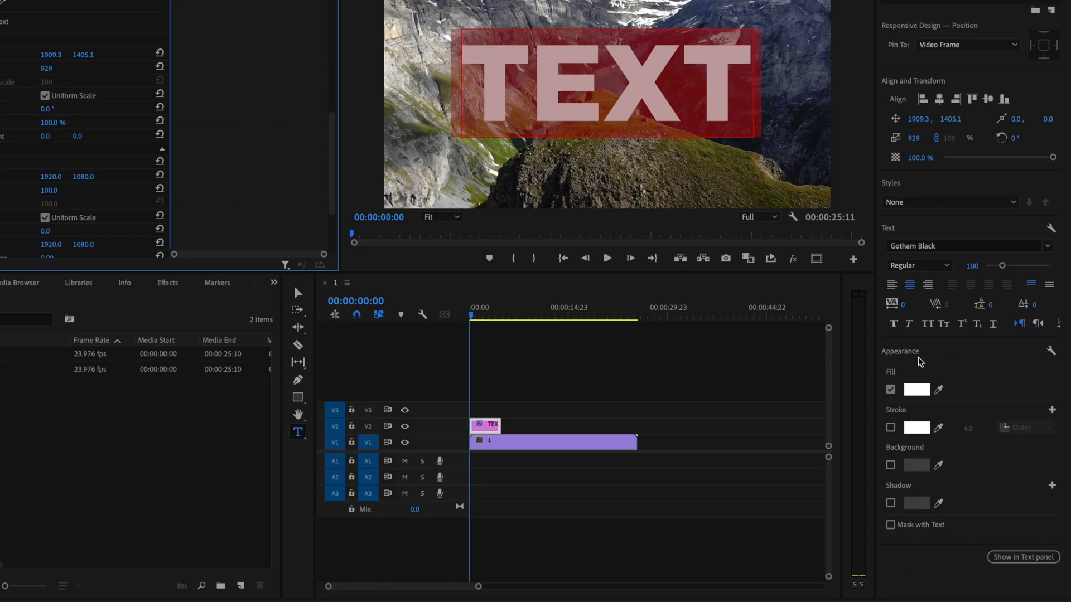
left_click(890, 389)
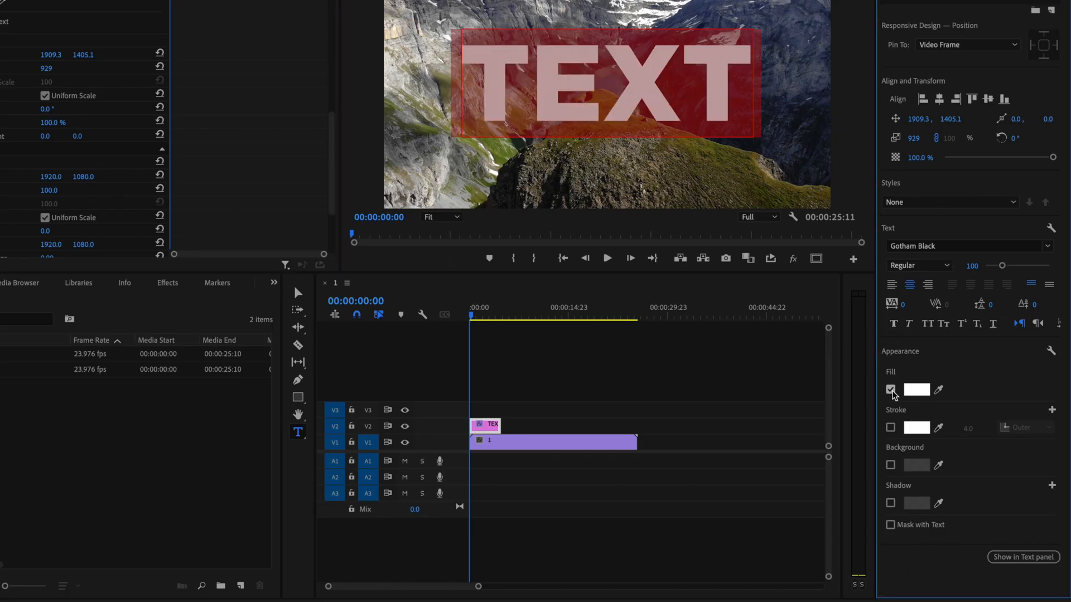
left_click(890, 390)
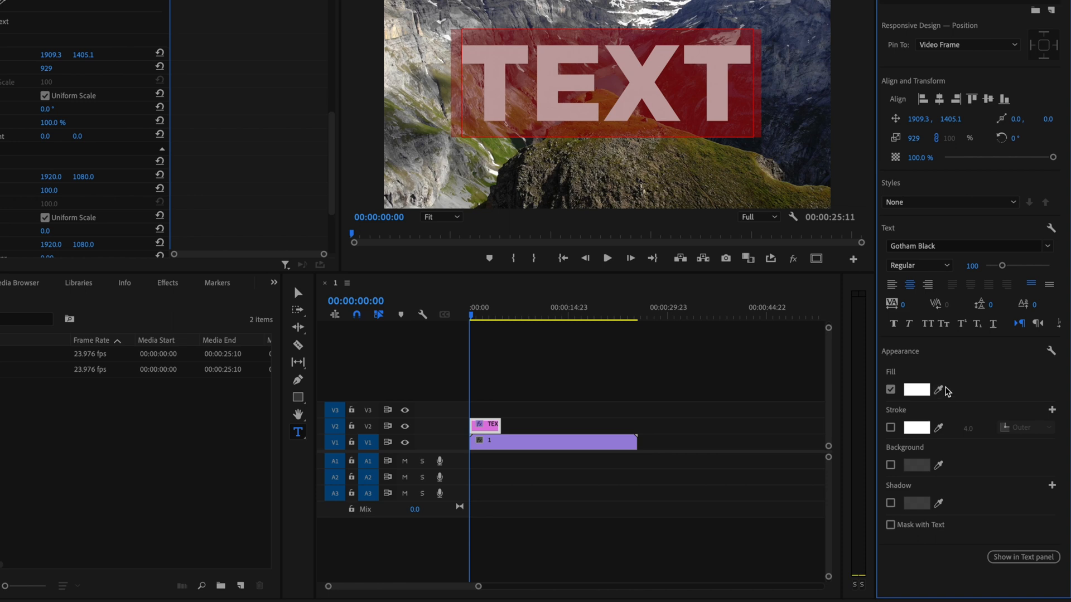
left_click(916, 389)
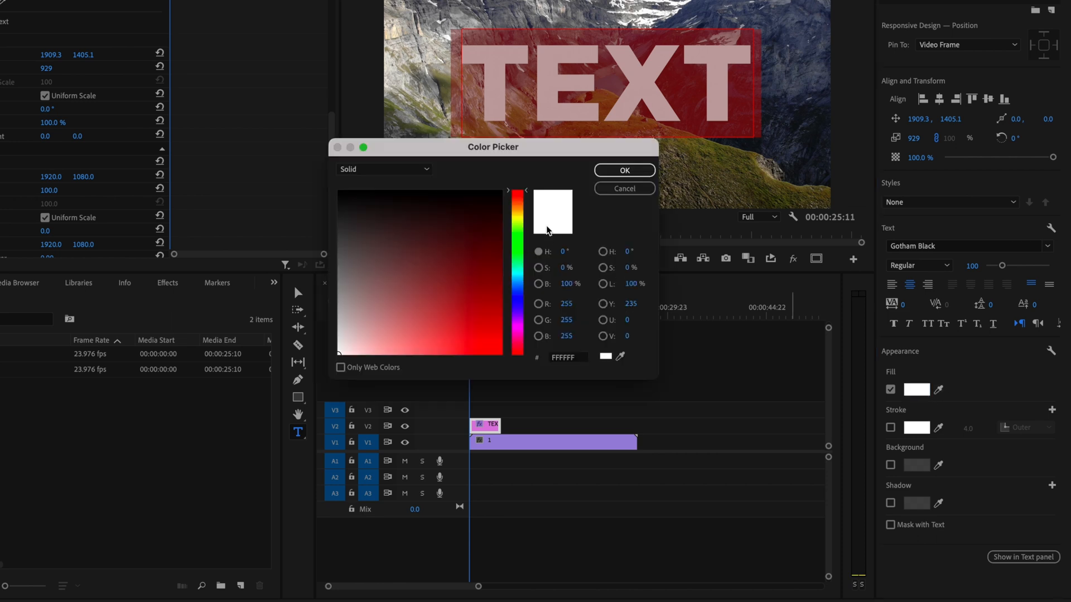
mouse_move(430, 185)
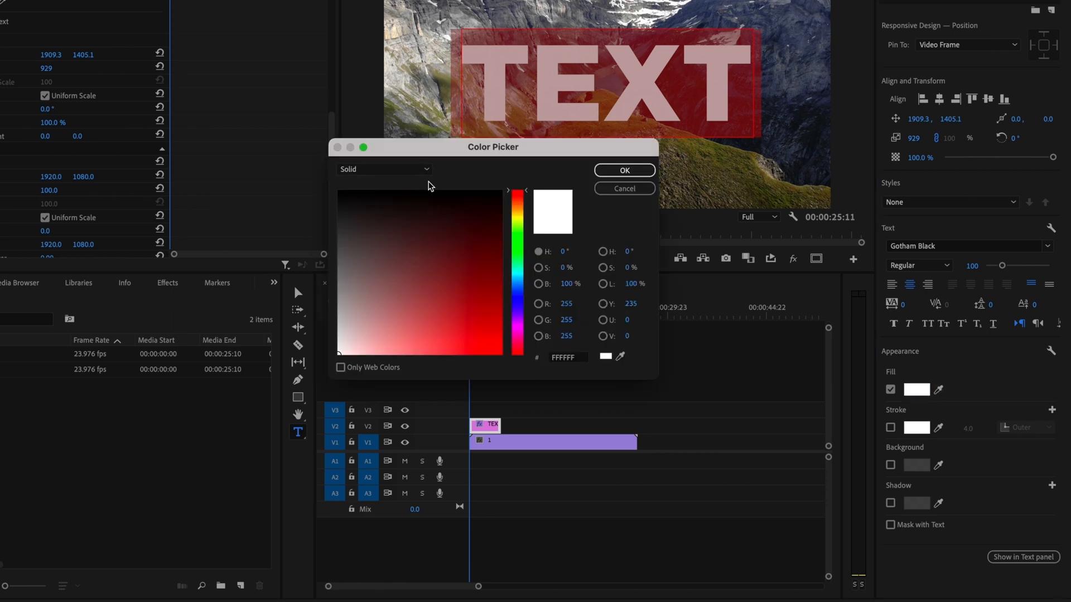
left_click(384, 168)
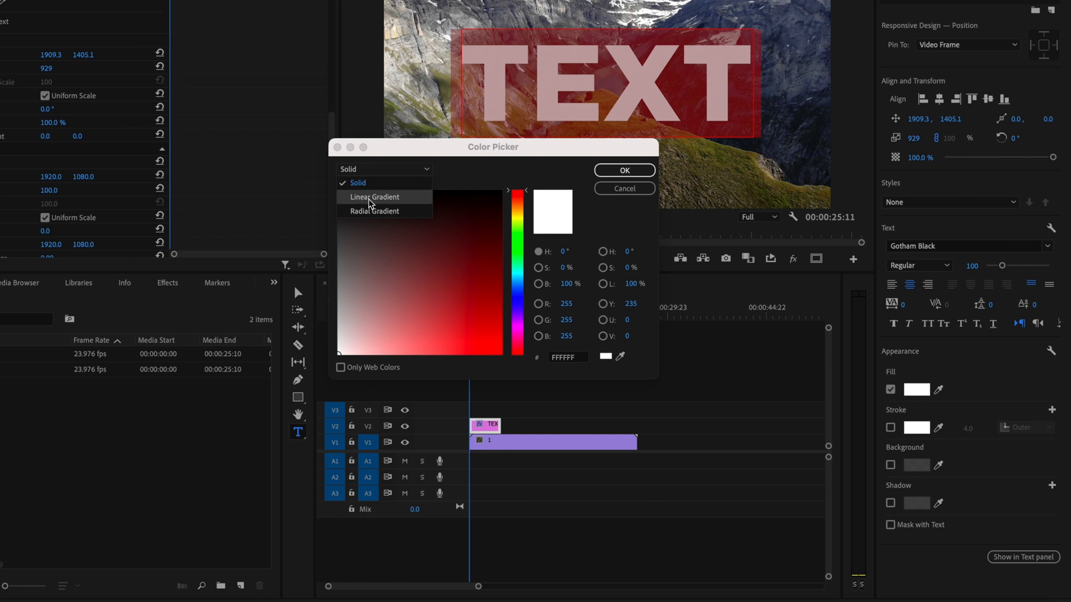
left_click(372, 197)
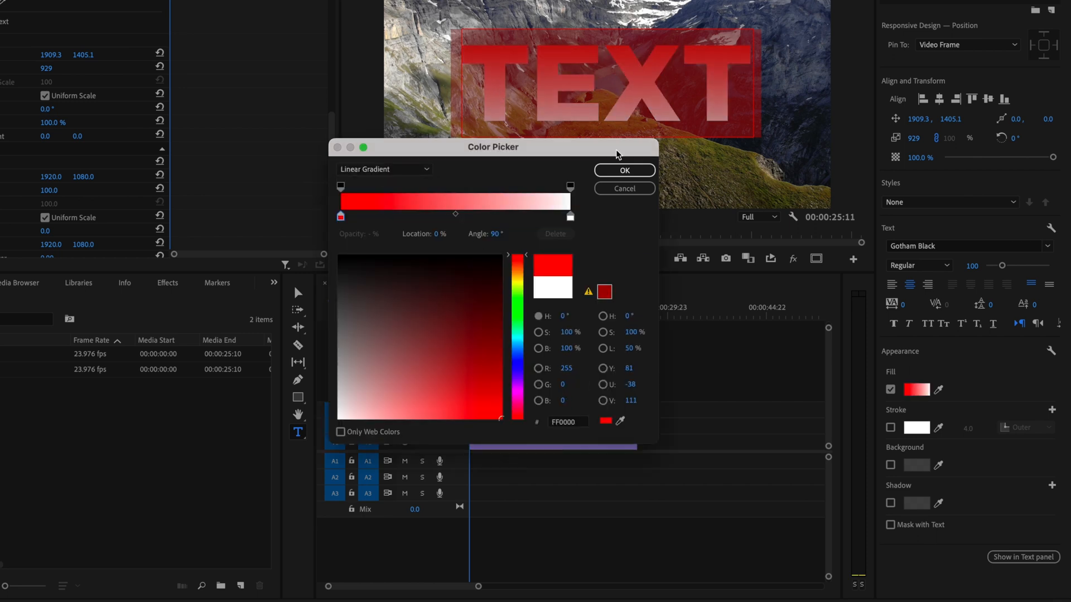
left_click(383, 169)
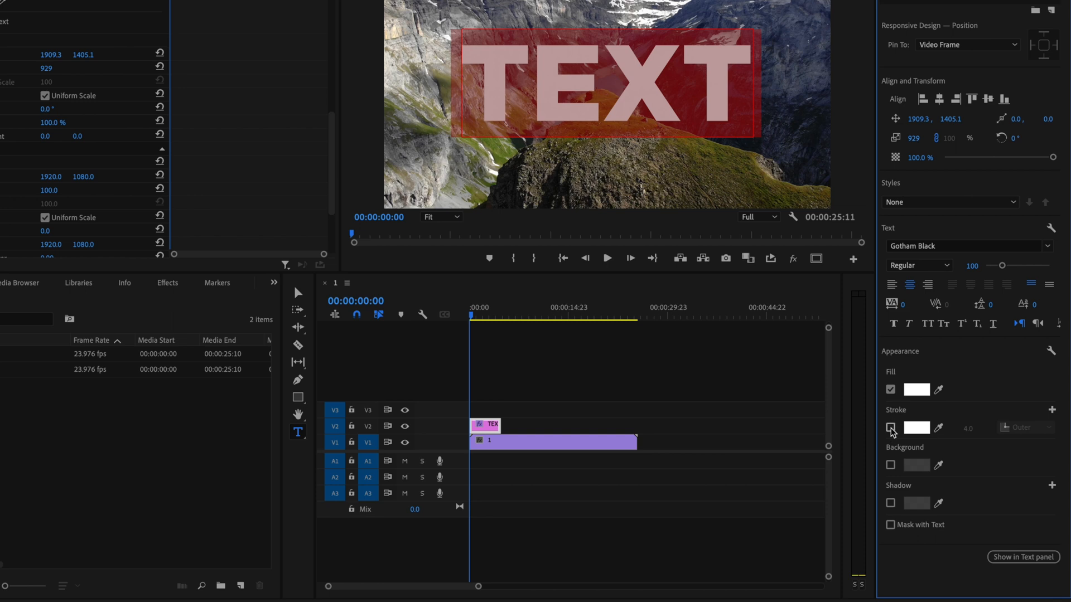
- Outline the TEXT title with a black stroke, 3 wide, positioned at Center
left_click(917, 427)
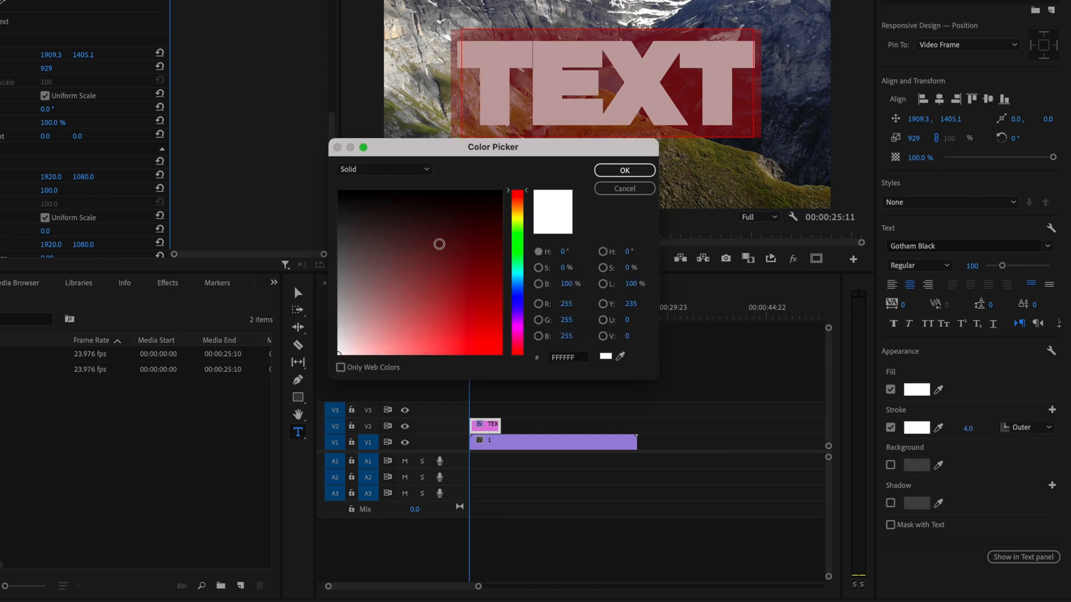
left_click(382, 169)
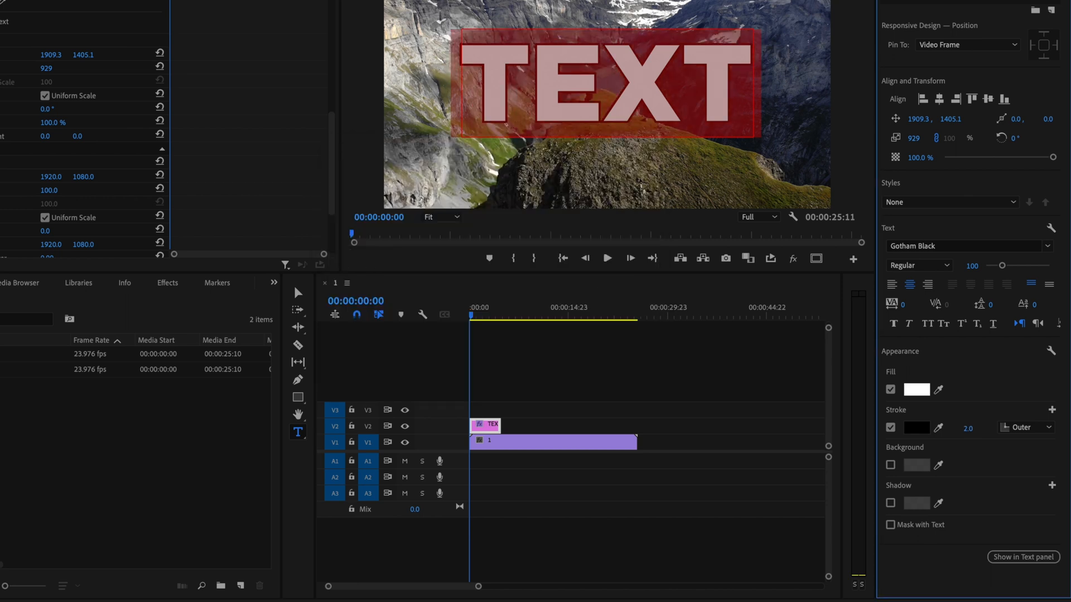
left_click(1026, 427)
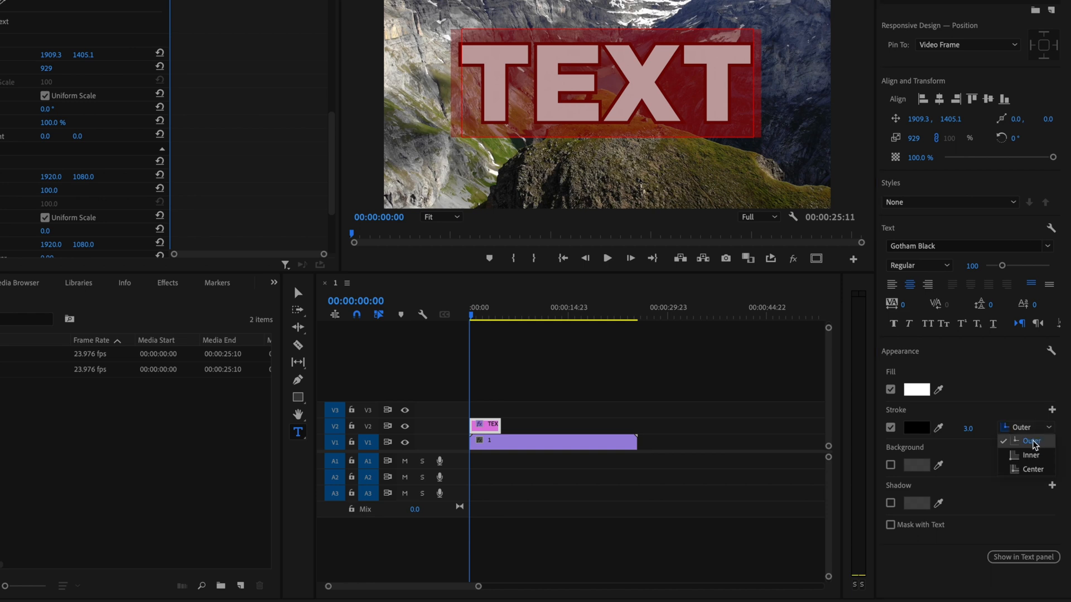
left_click(1031, 455)
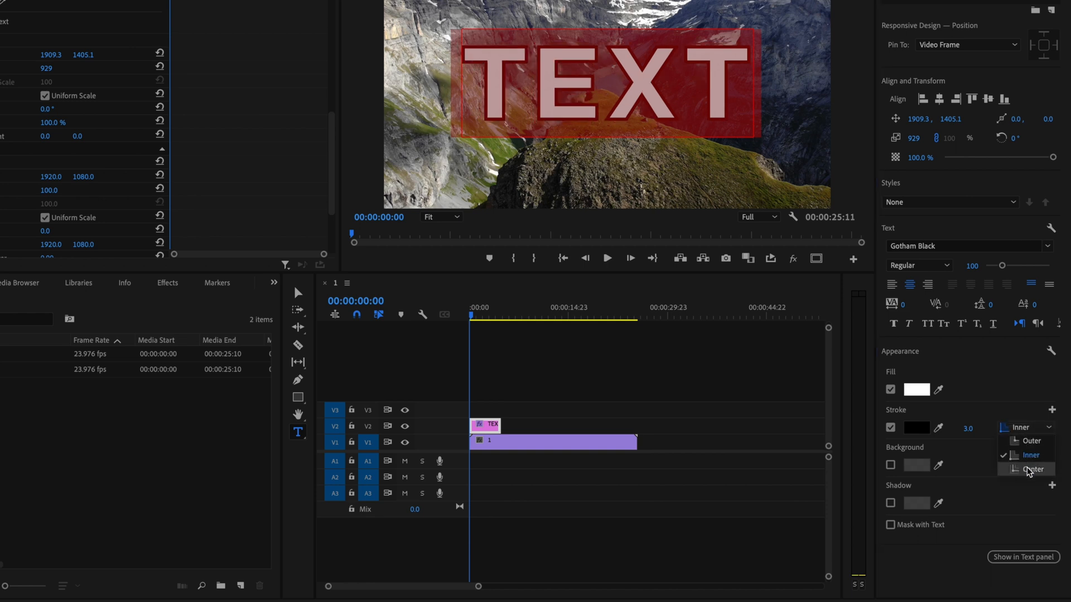
left_click(916, 465)
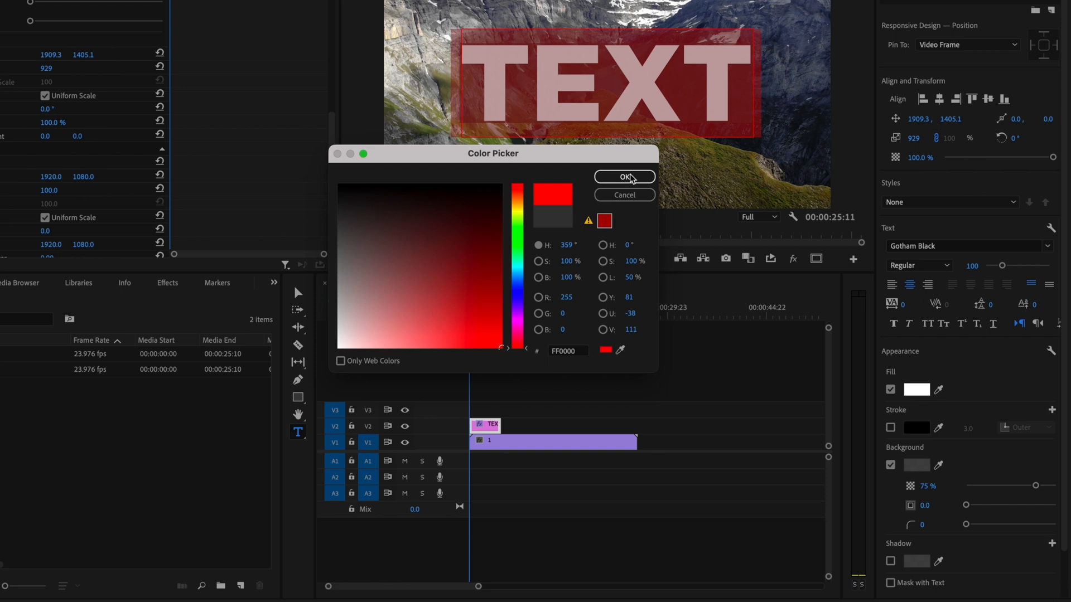
- Confirm red as the title's background colour and raise its opacity to 100%
left_click(623, 176)
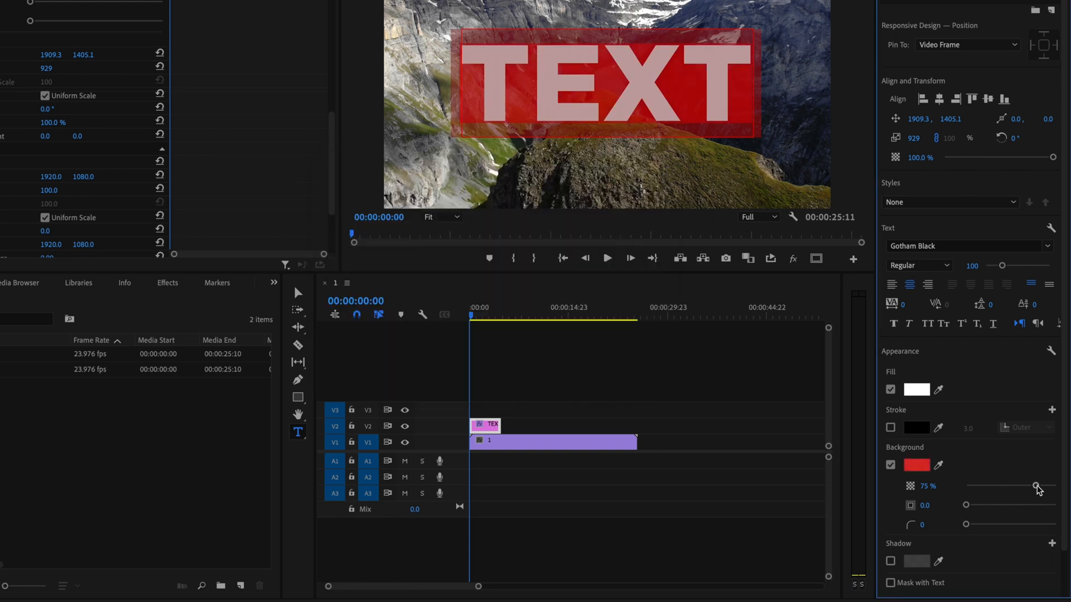
left_click_drag(1034, 486, 1053, 485)
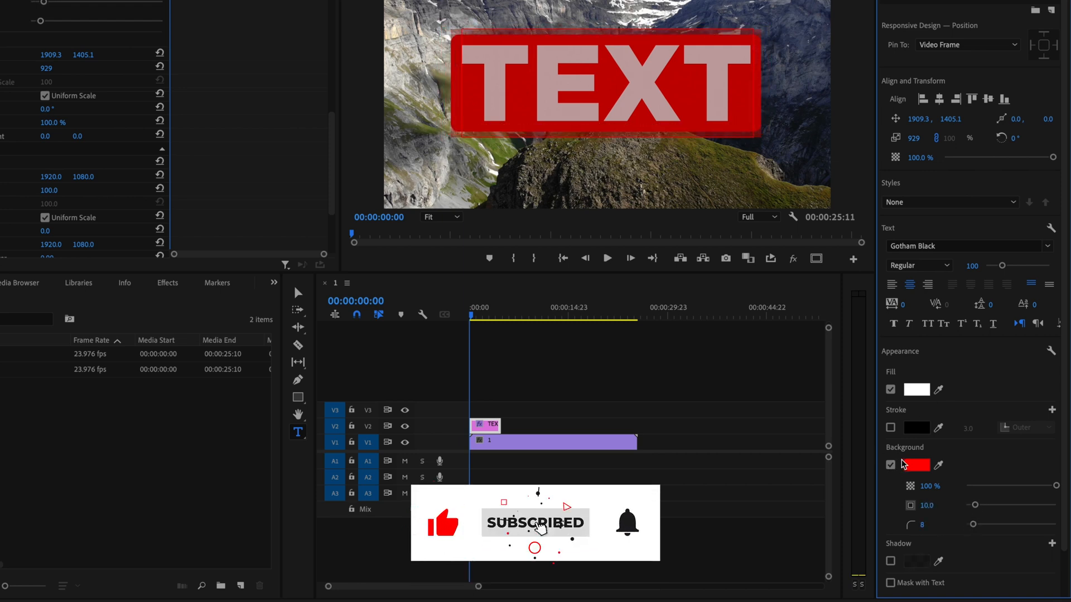
- Replace the red background with a black drop shadow: 24% opacity, size 7.9, blur 136
left_click(889, 465)
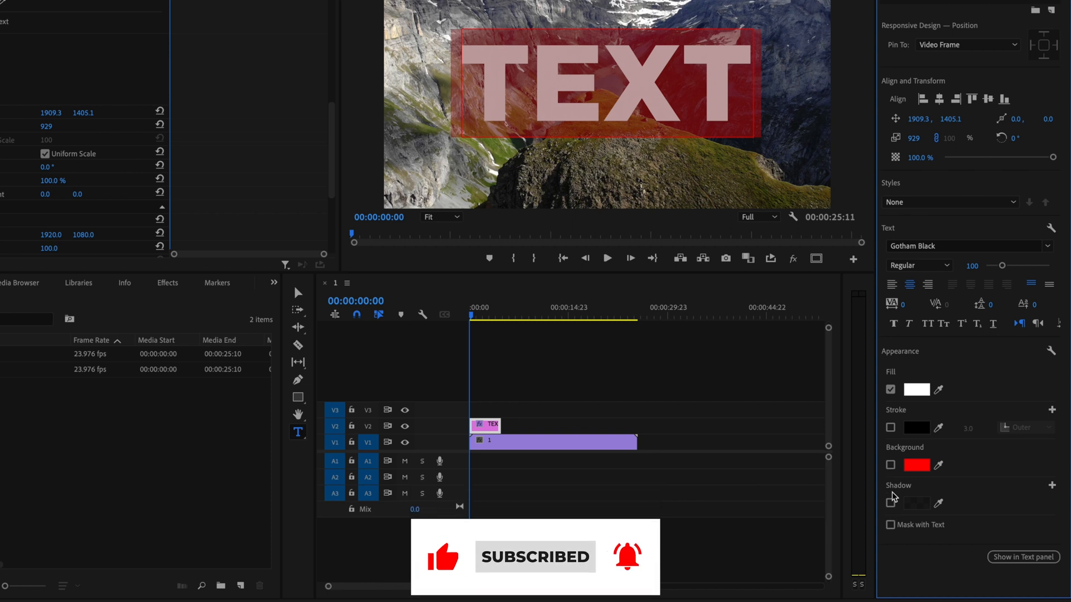
left_click(891, 503)
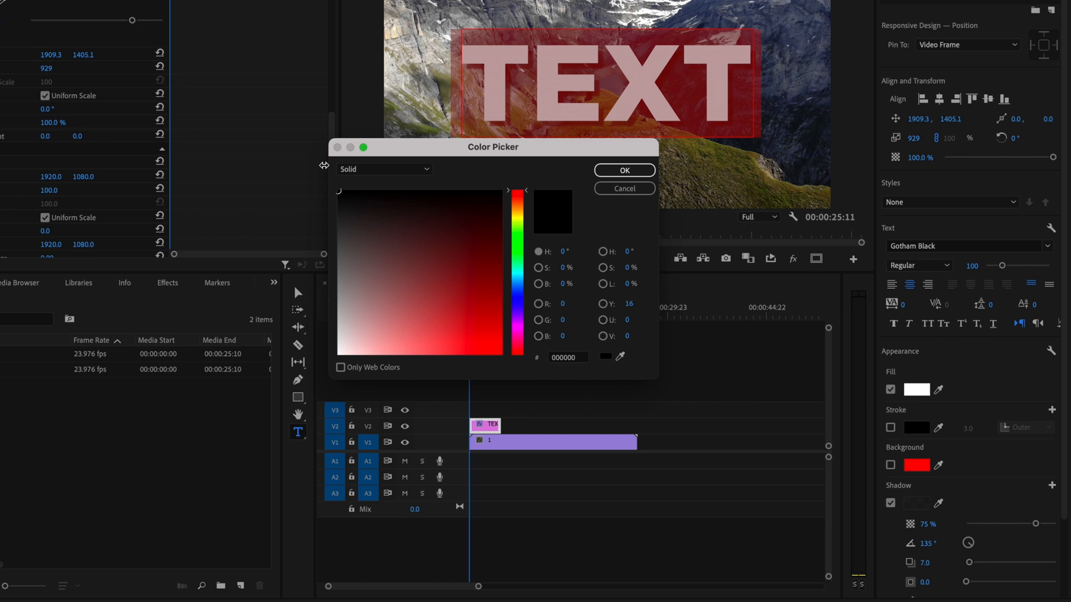
left_click(623, 188)
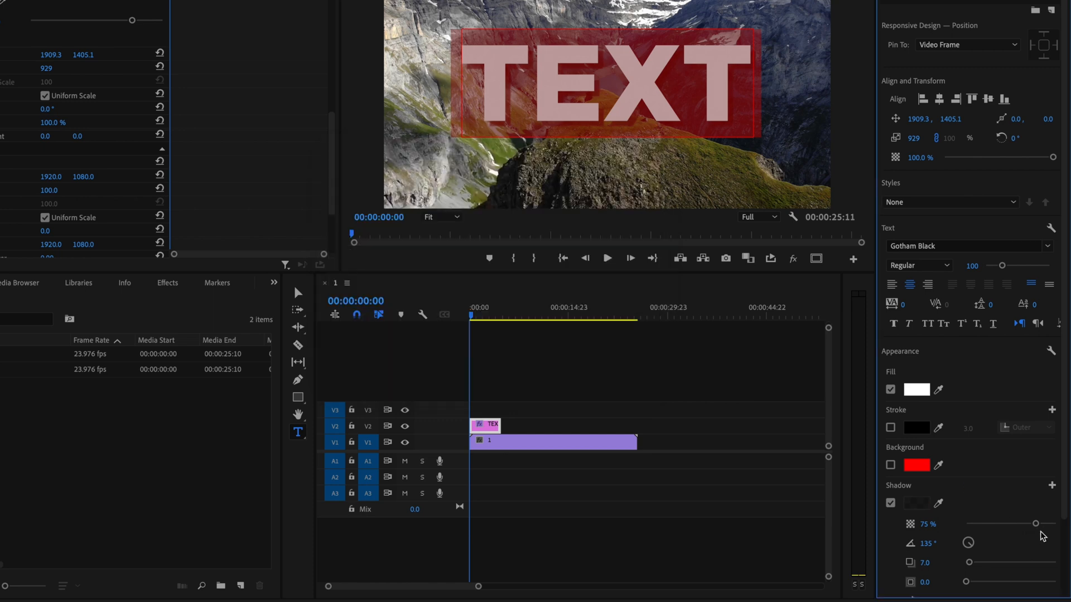
left_click_drag(1033, 524, 1004, 524)
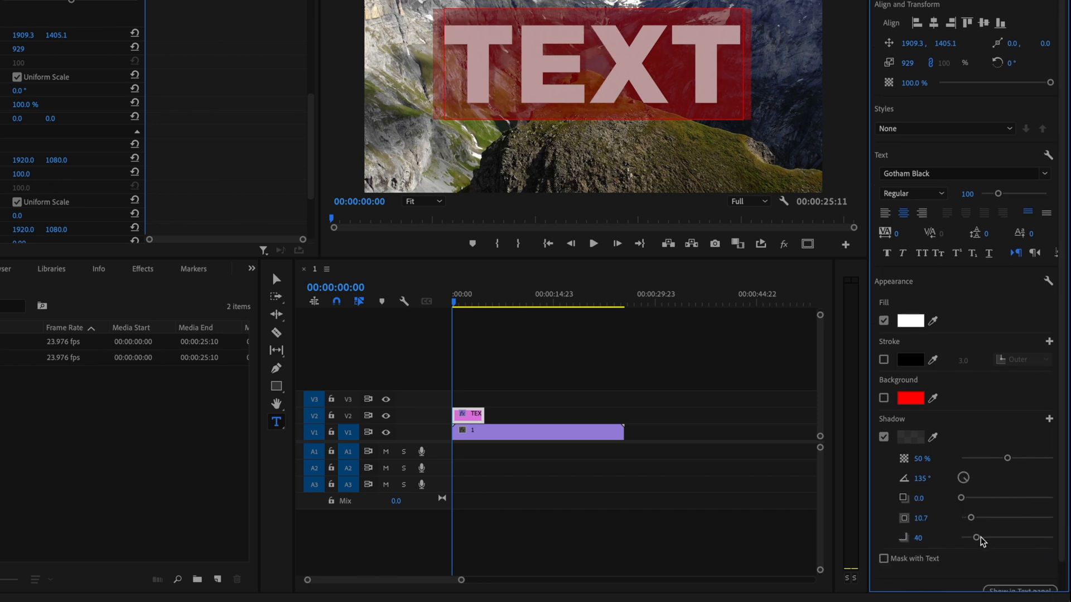
left_click_drag(977, 537, 997, 533)
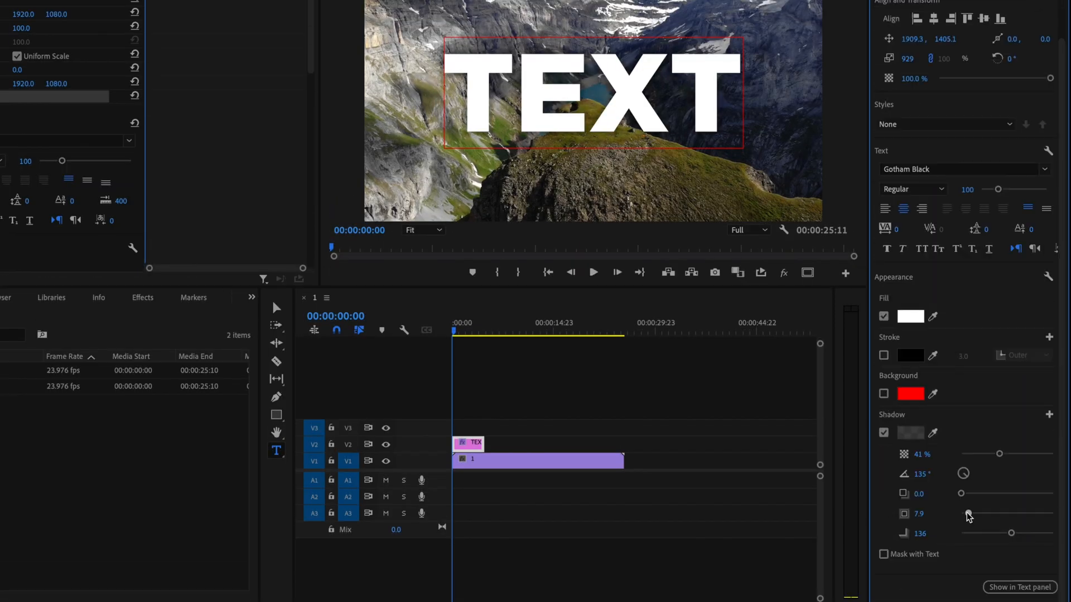
left_click_drag(998, 453, 983, 453)
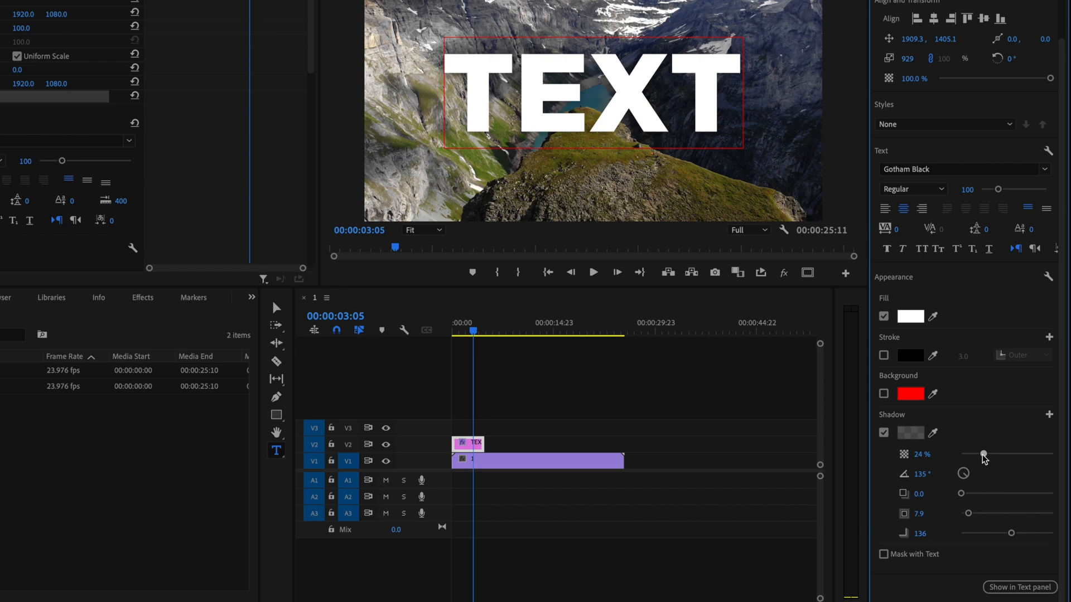